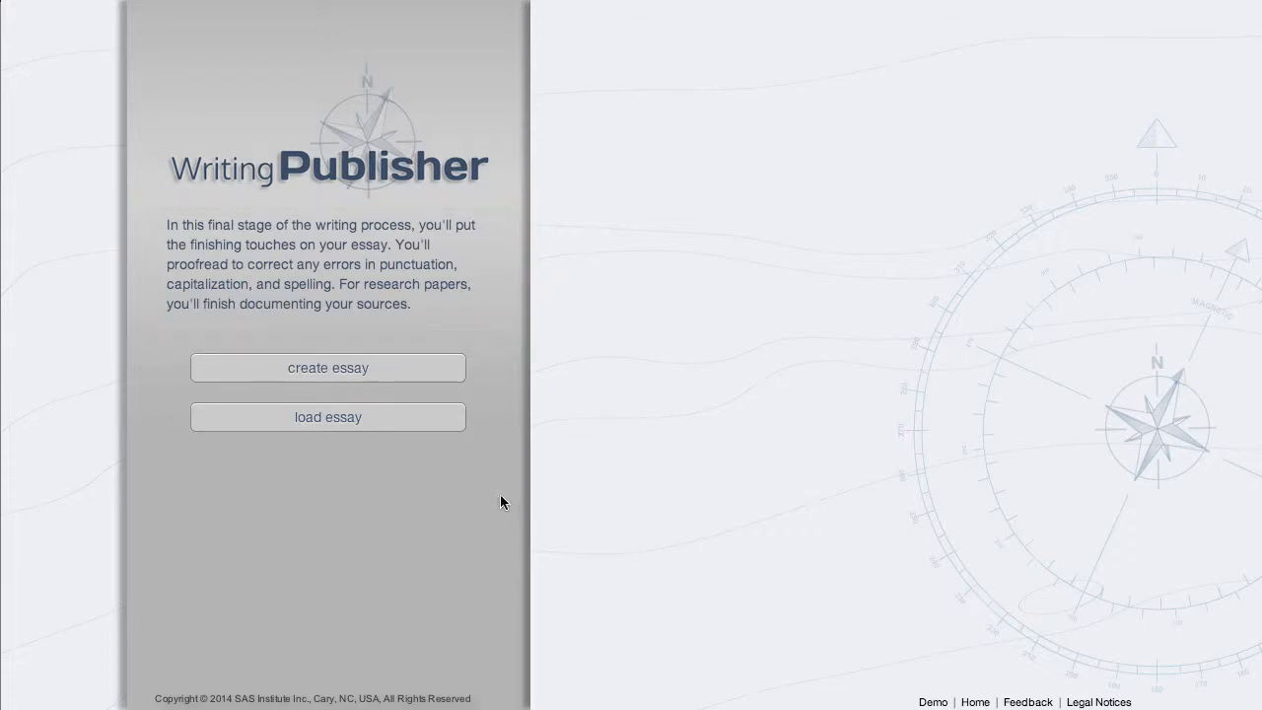
mouse_move(464, 372)
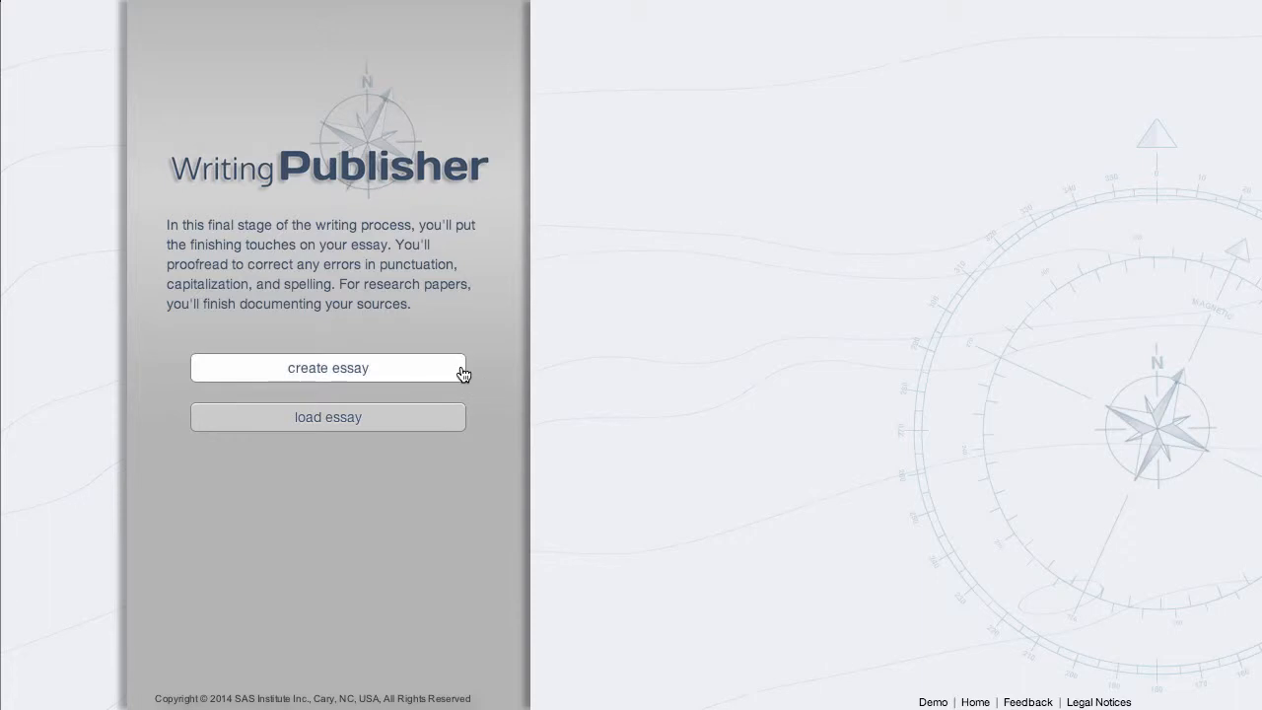
mouse_move(497, 396)
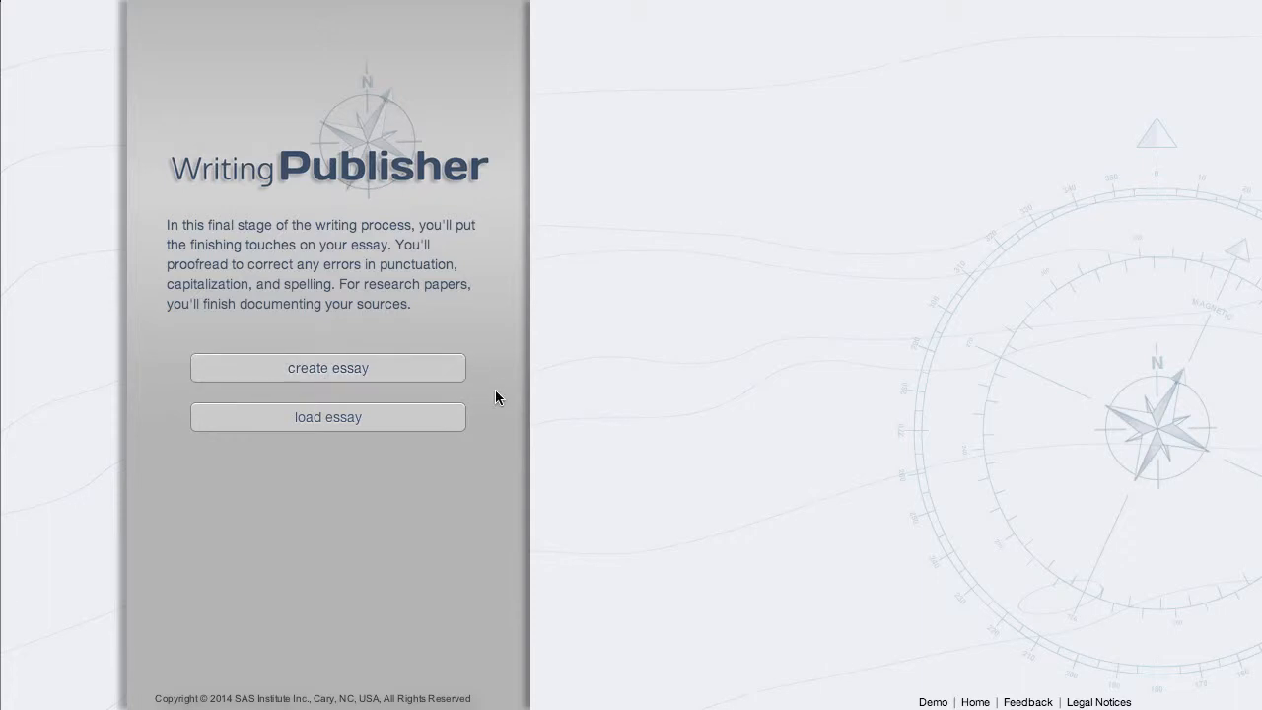
mouse_move(328, 416)
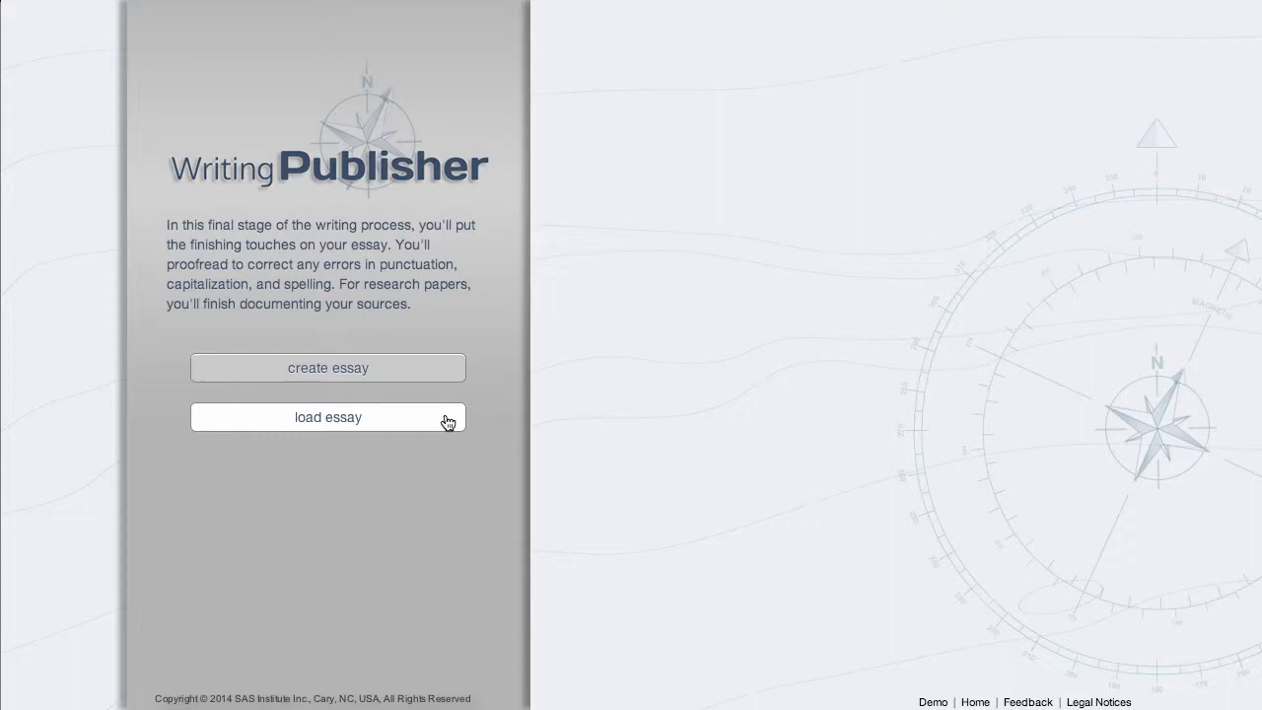
mouse_move(485, 454)
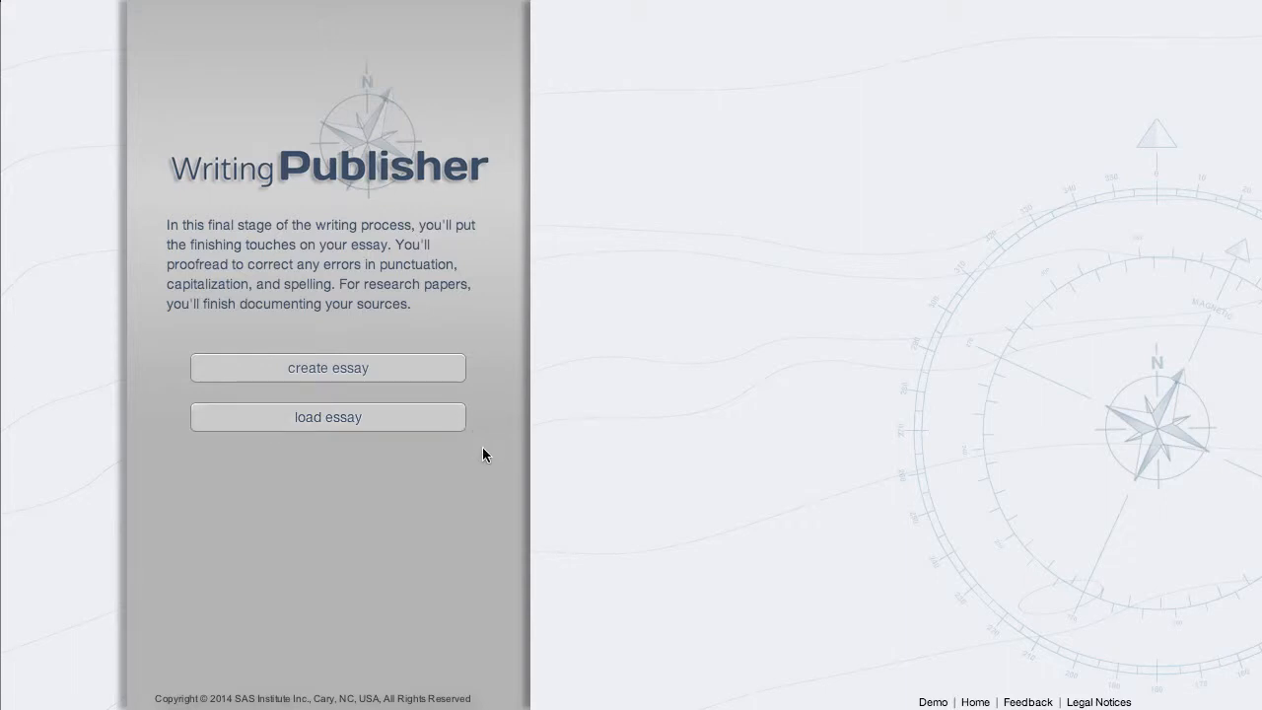
mouse_move(454, 373)
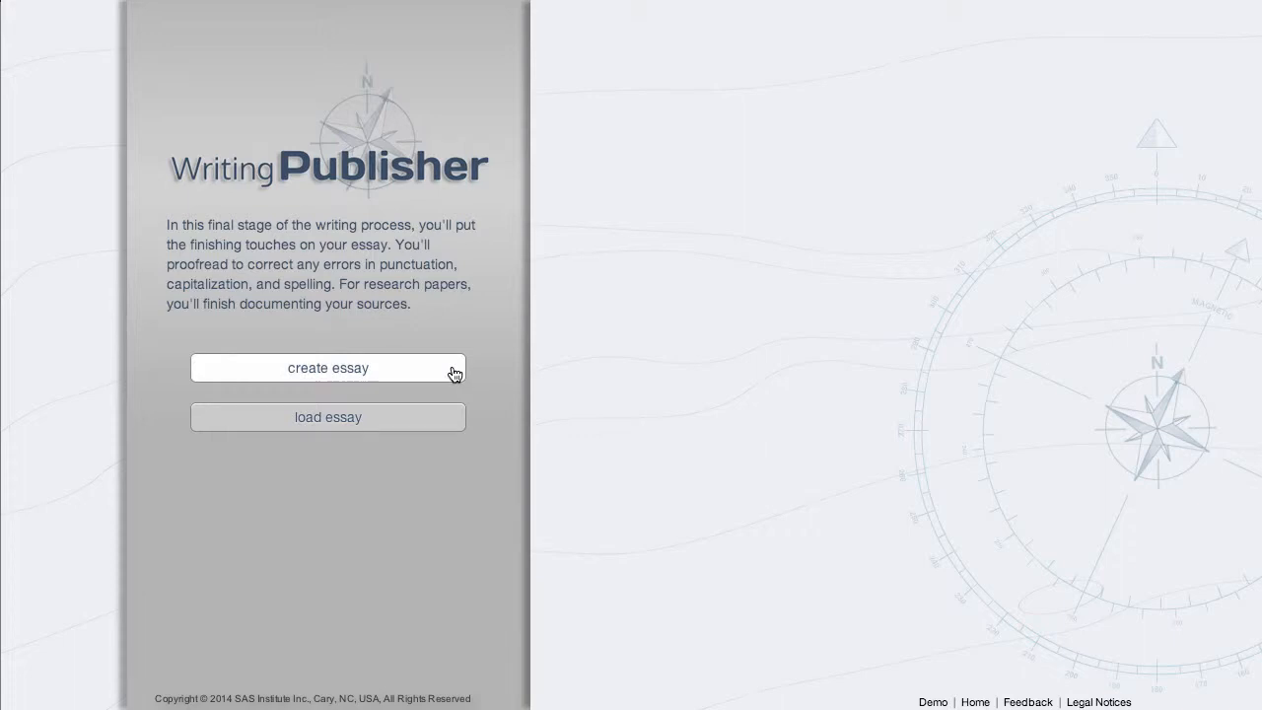
Start a new essay and view then close the writing plans explanation.
left_click(328, 367)
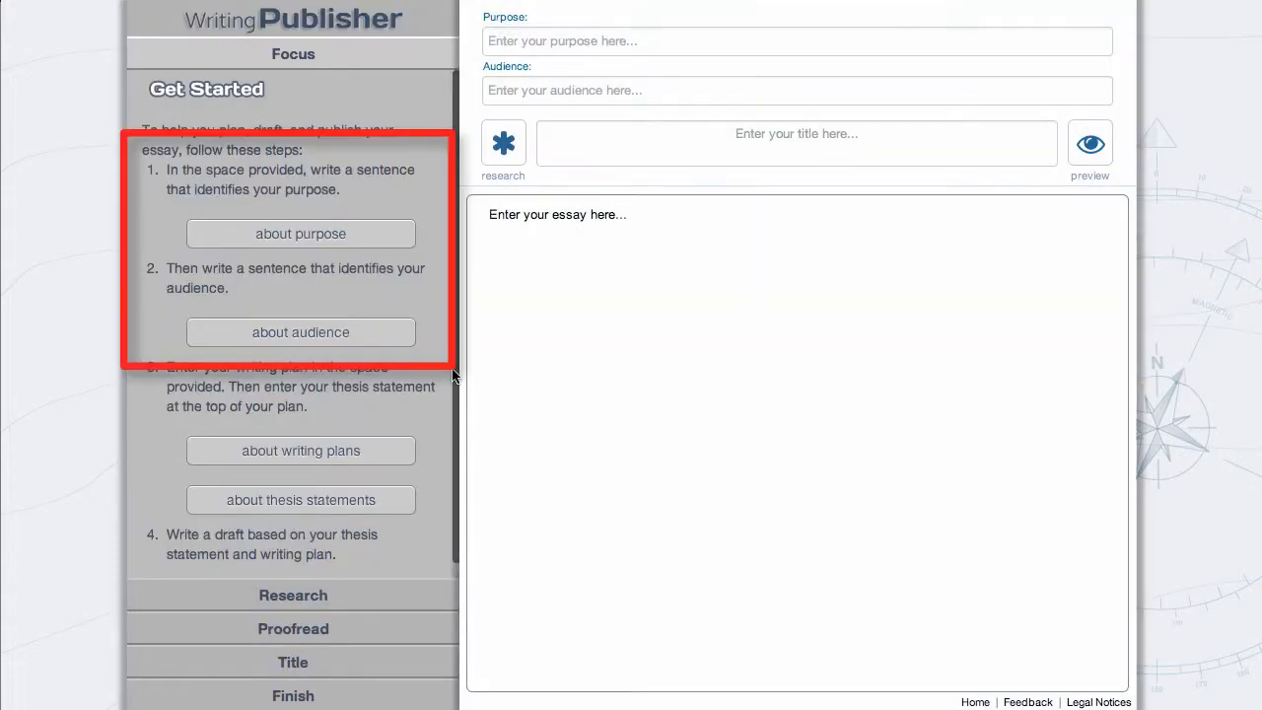
mouse_move(429, 294)
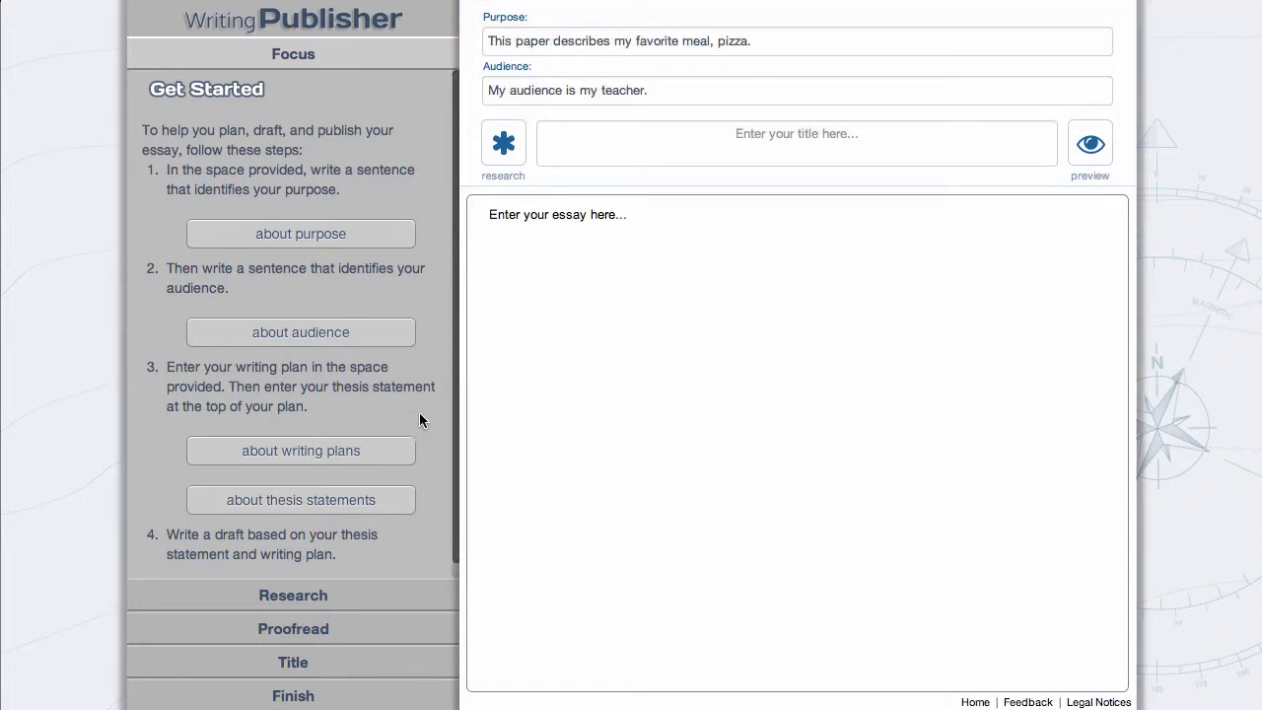
left_click(301, 451)
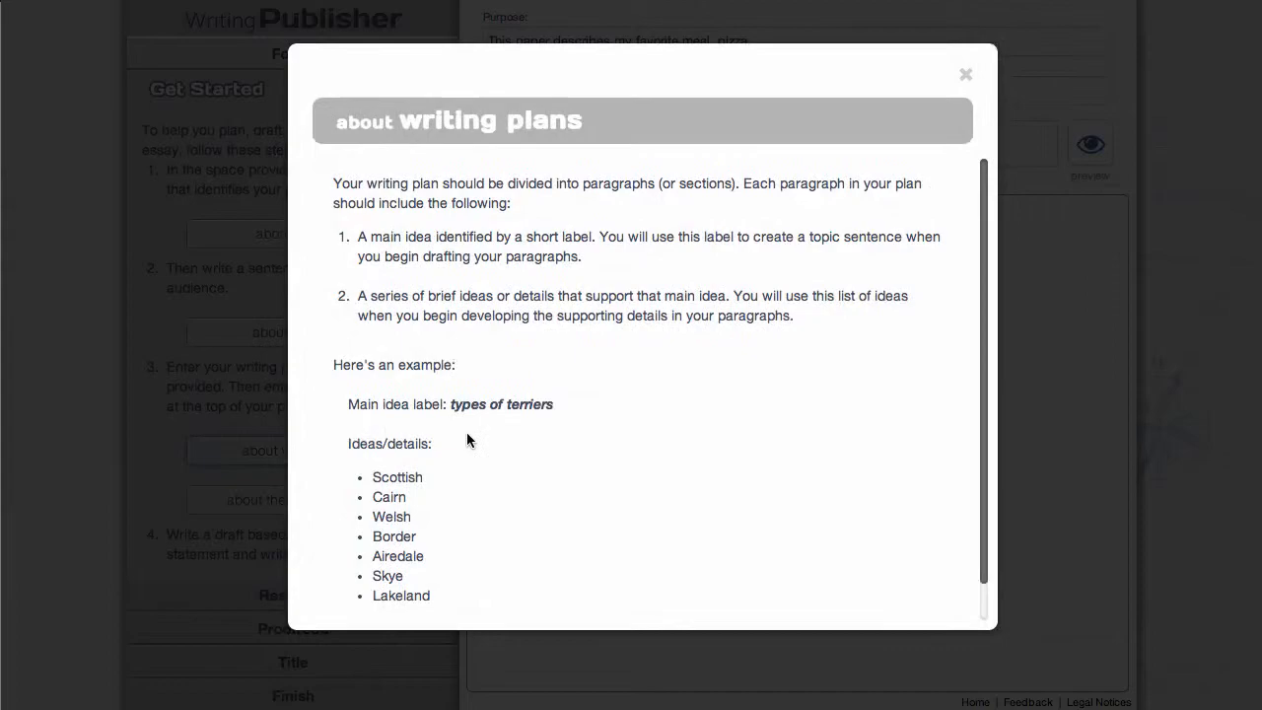
left_click(965, 73)
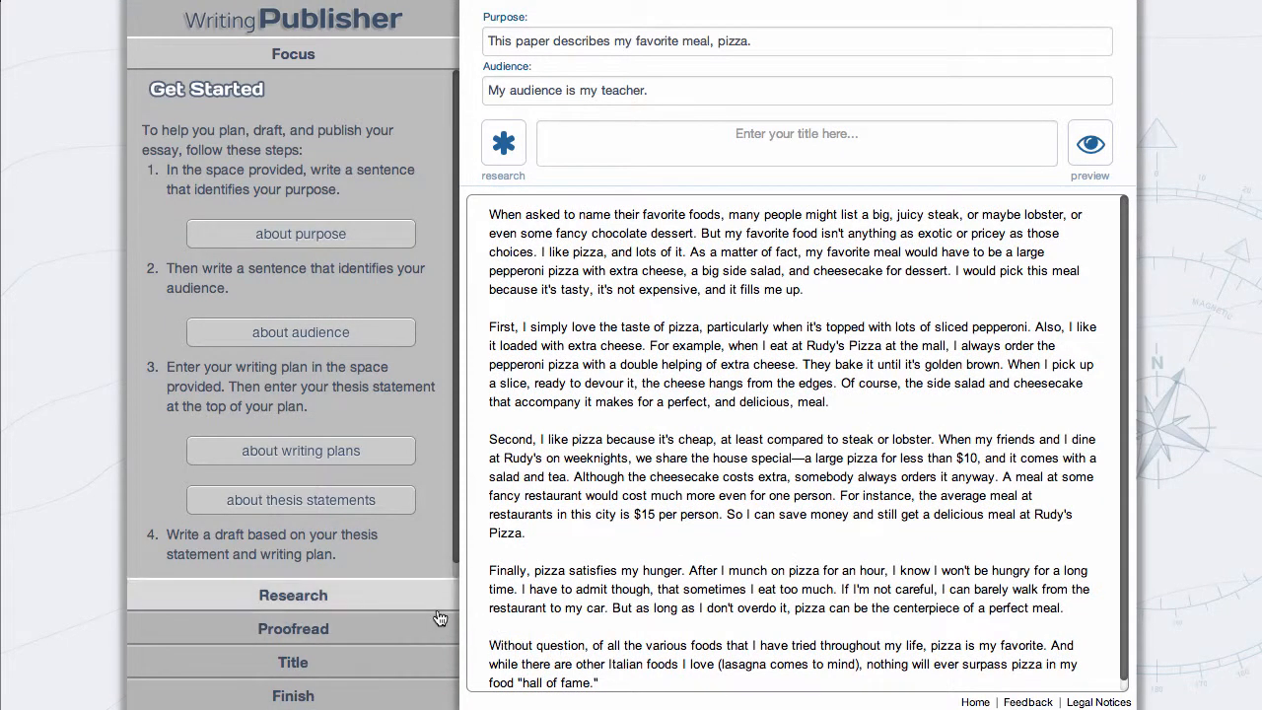
Cite the meal-price sentence to Barefoot's 2010 Daily Herald newspaper article.
left_click(293, 595)
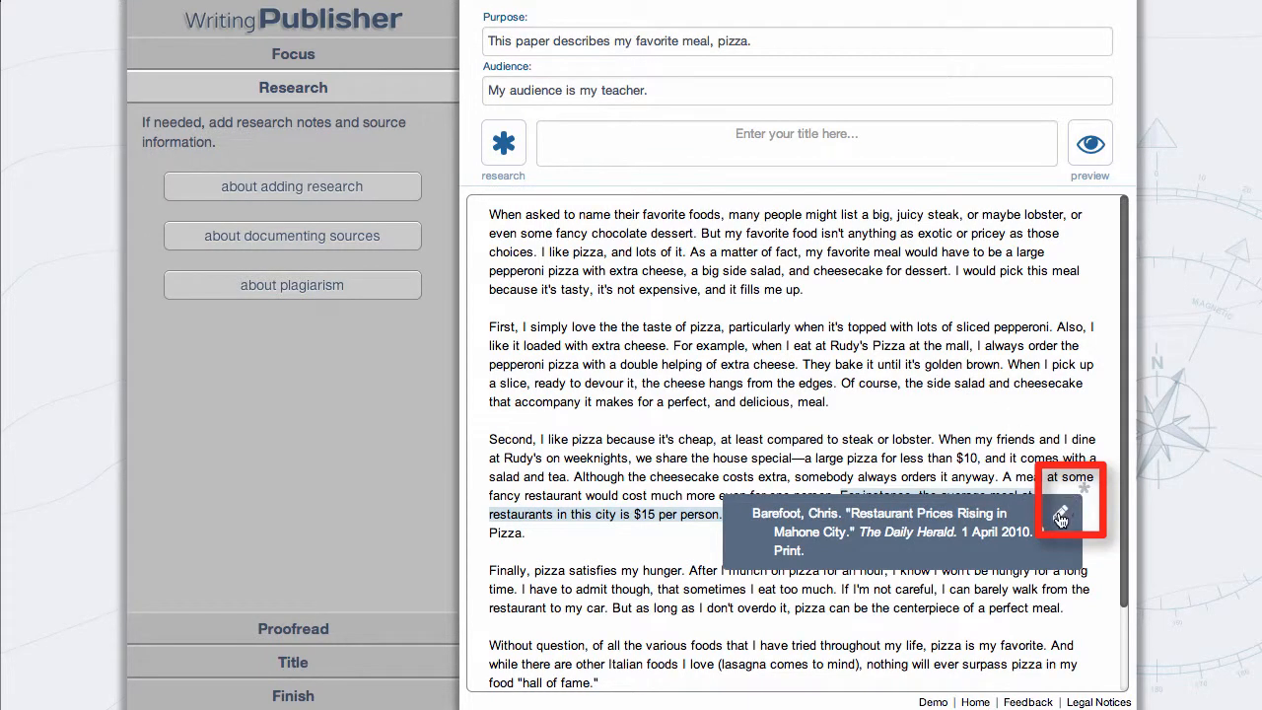
left_click(1060, 514)
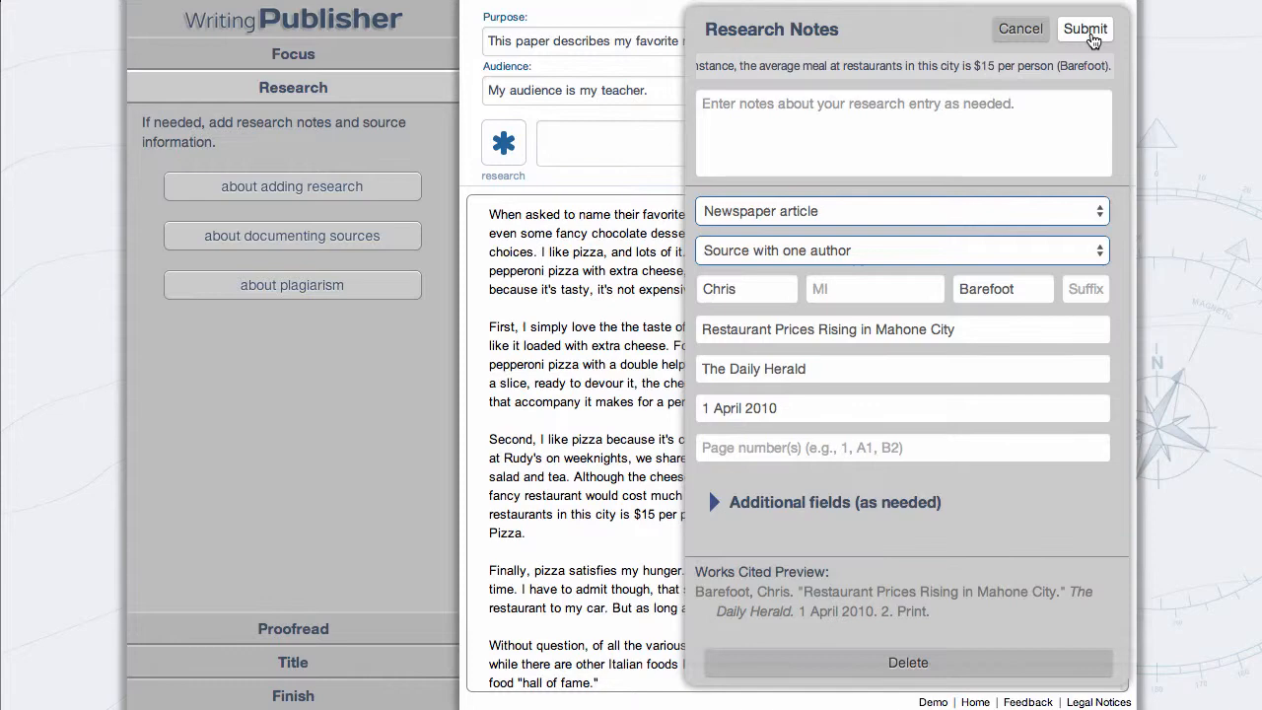
left_click(1085, 29)
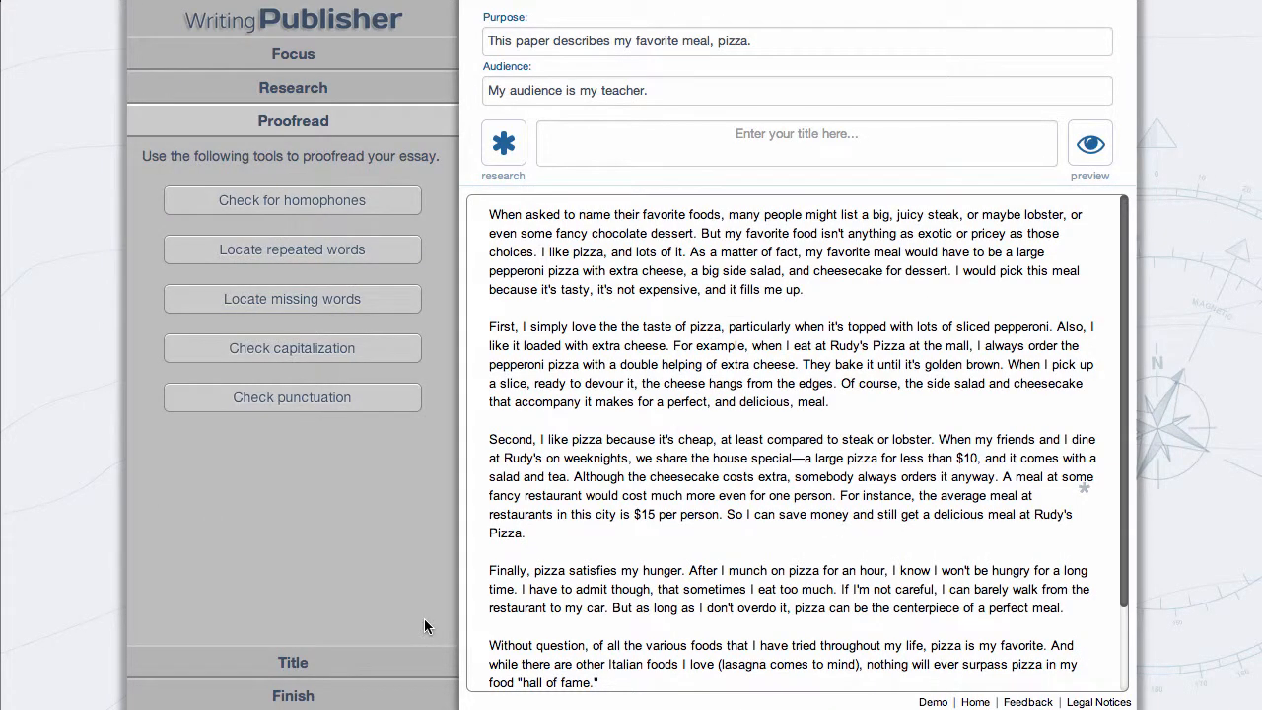
mouse_move(452, 335)
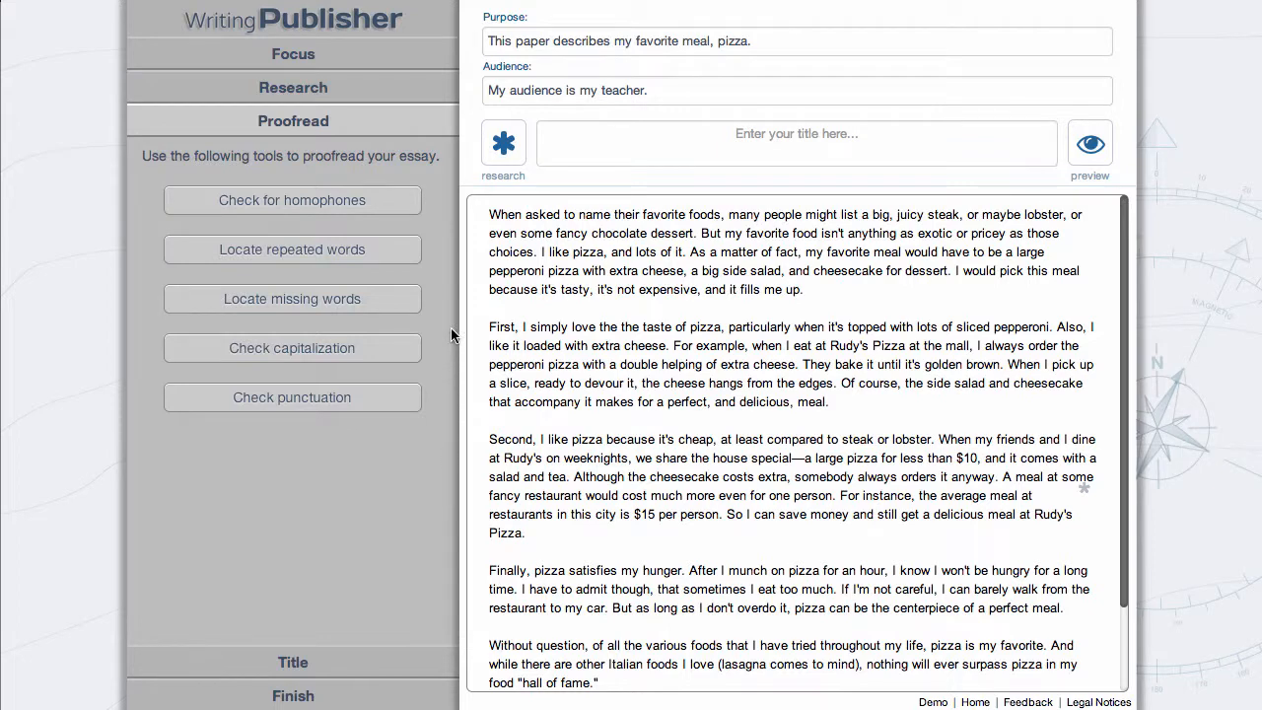
left_click(292, 200)
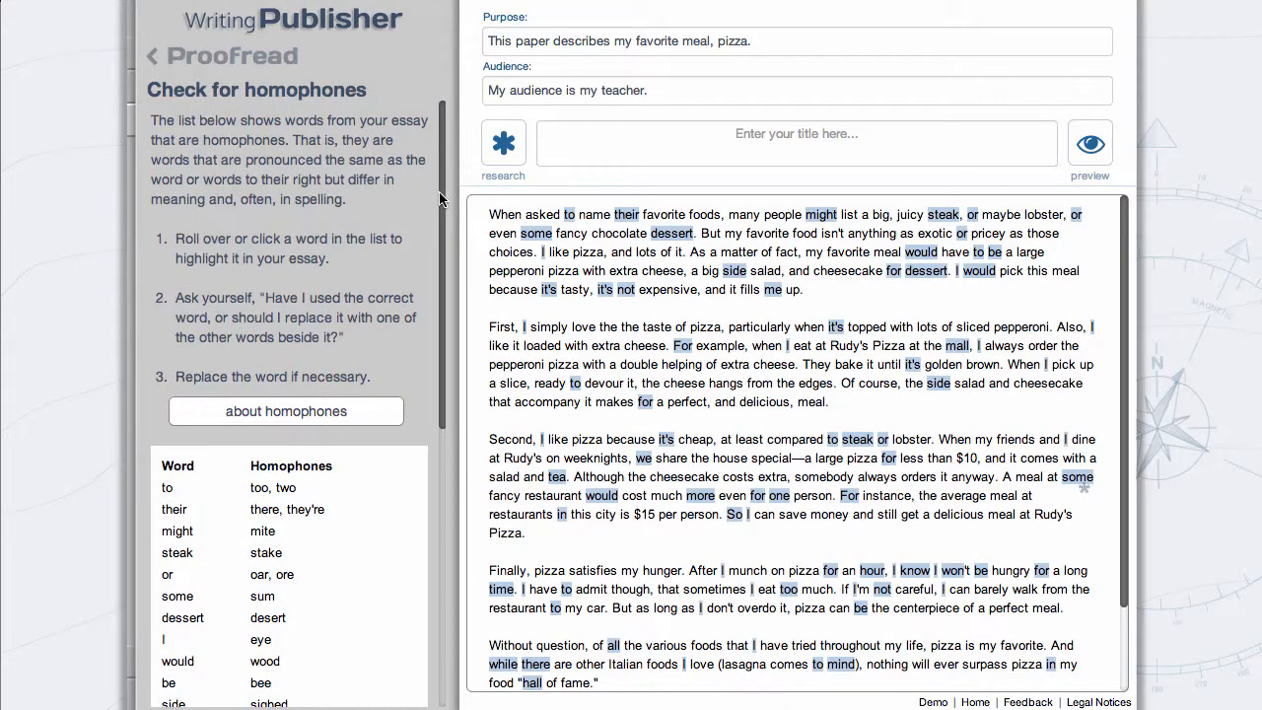
scroll("down", 3)
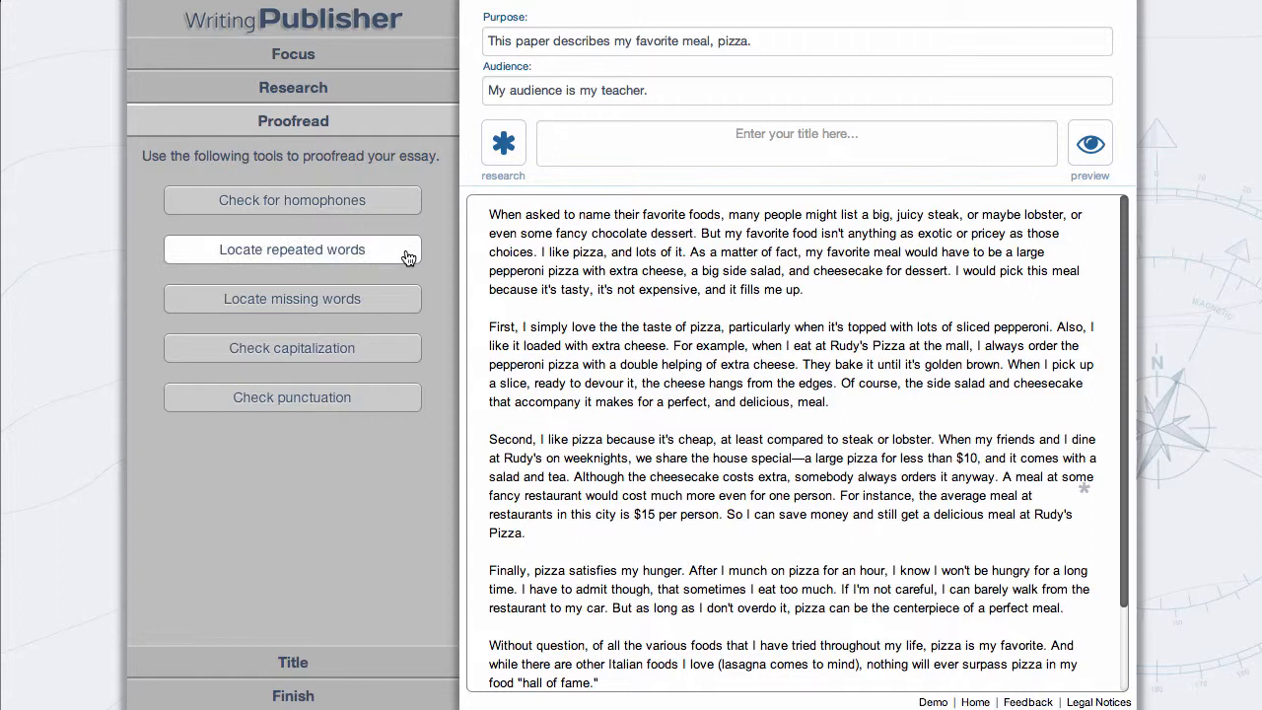
left_click(292, 248)
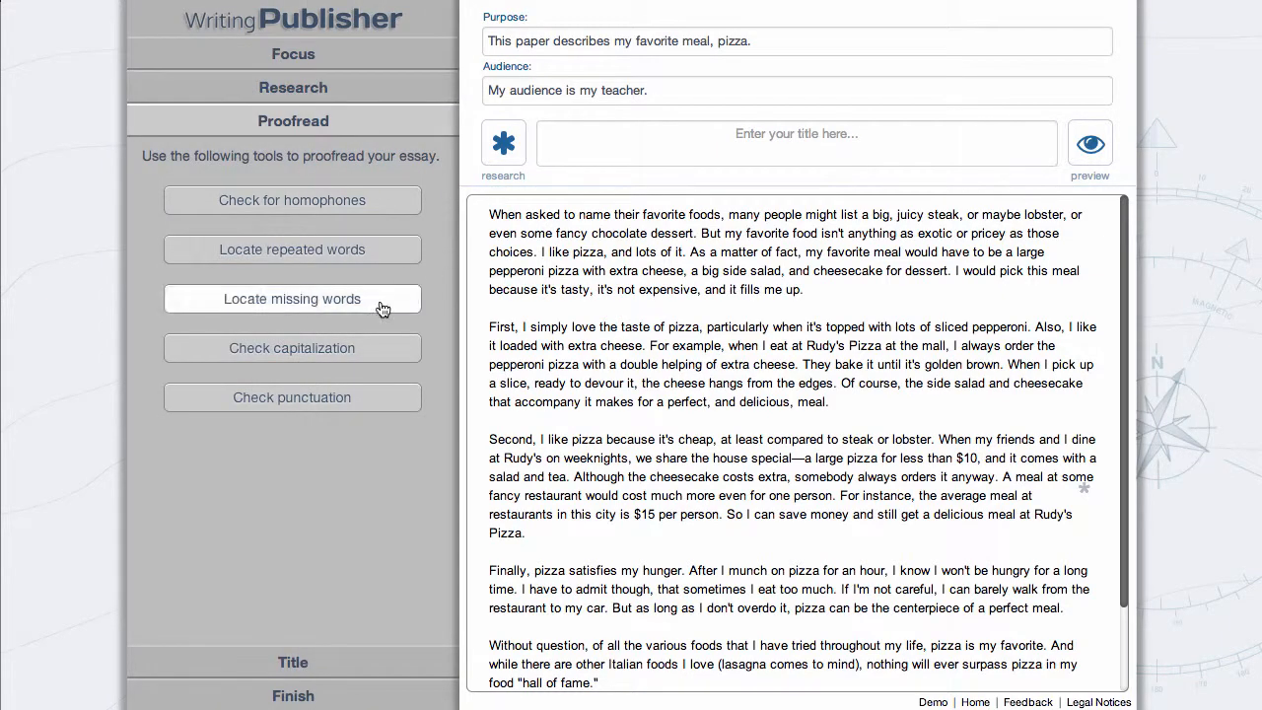
left_click(292, 299)
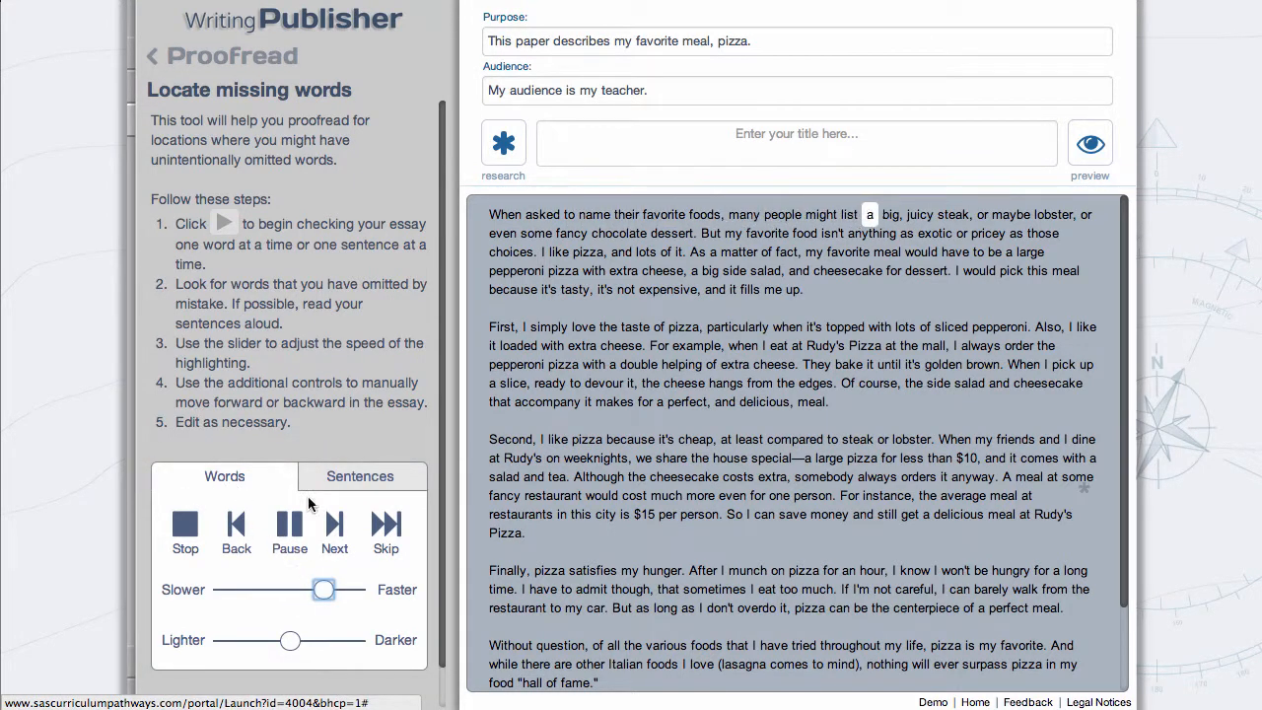
Step through the essay sentence by sentence checking for missing words, then return to proofreading tools.
left_click(360, 476)
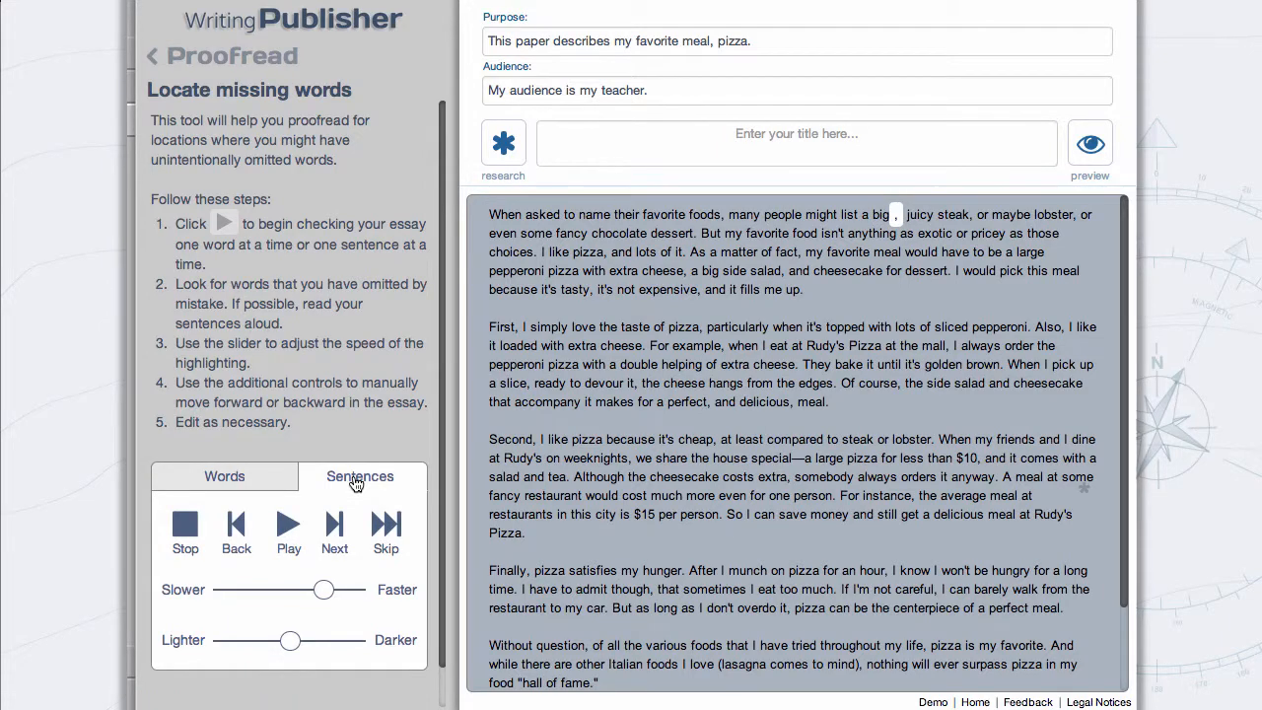
left_click(288, 524)
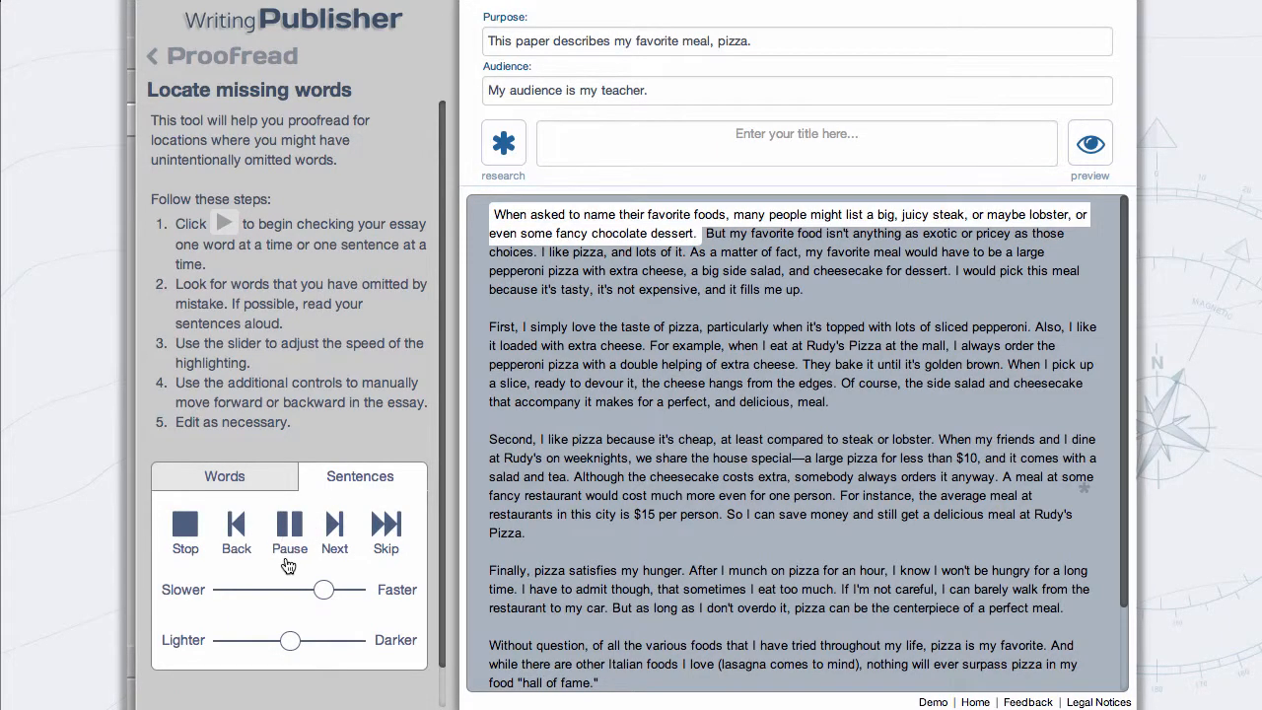
left_click(289, 532)
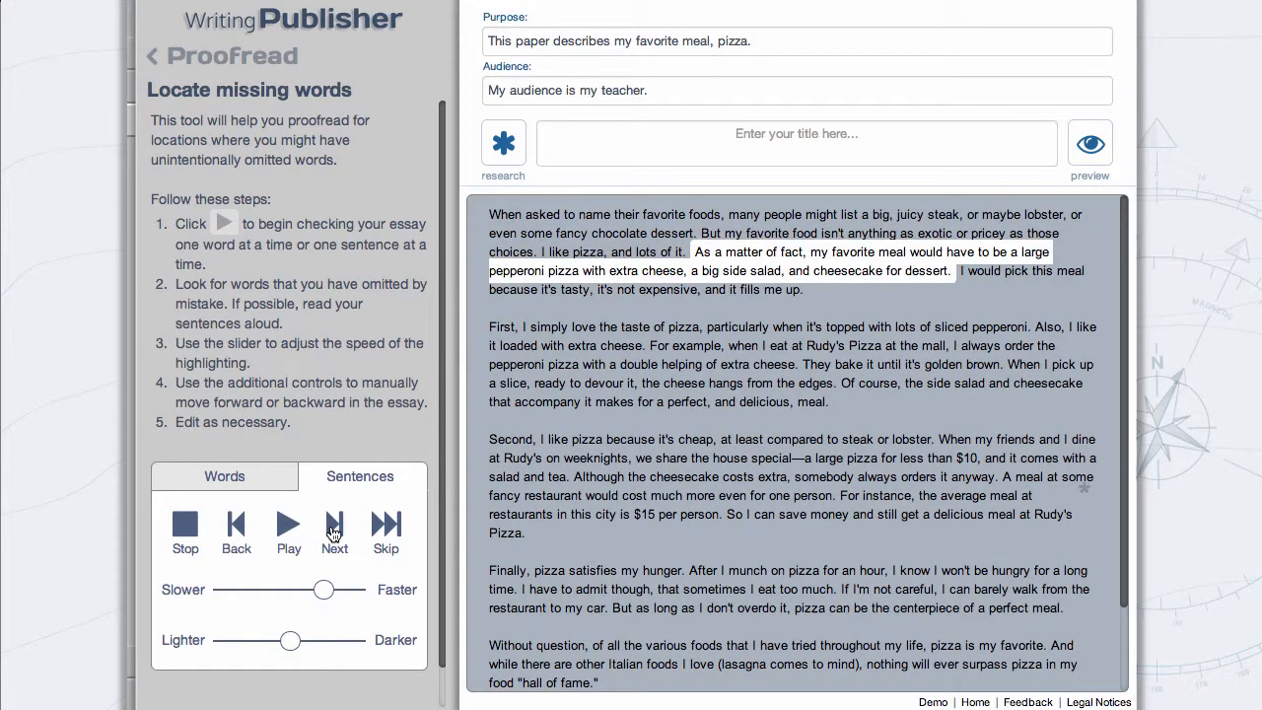
left_click(334, 527)
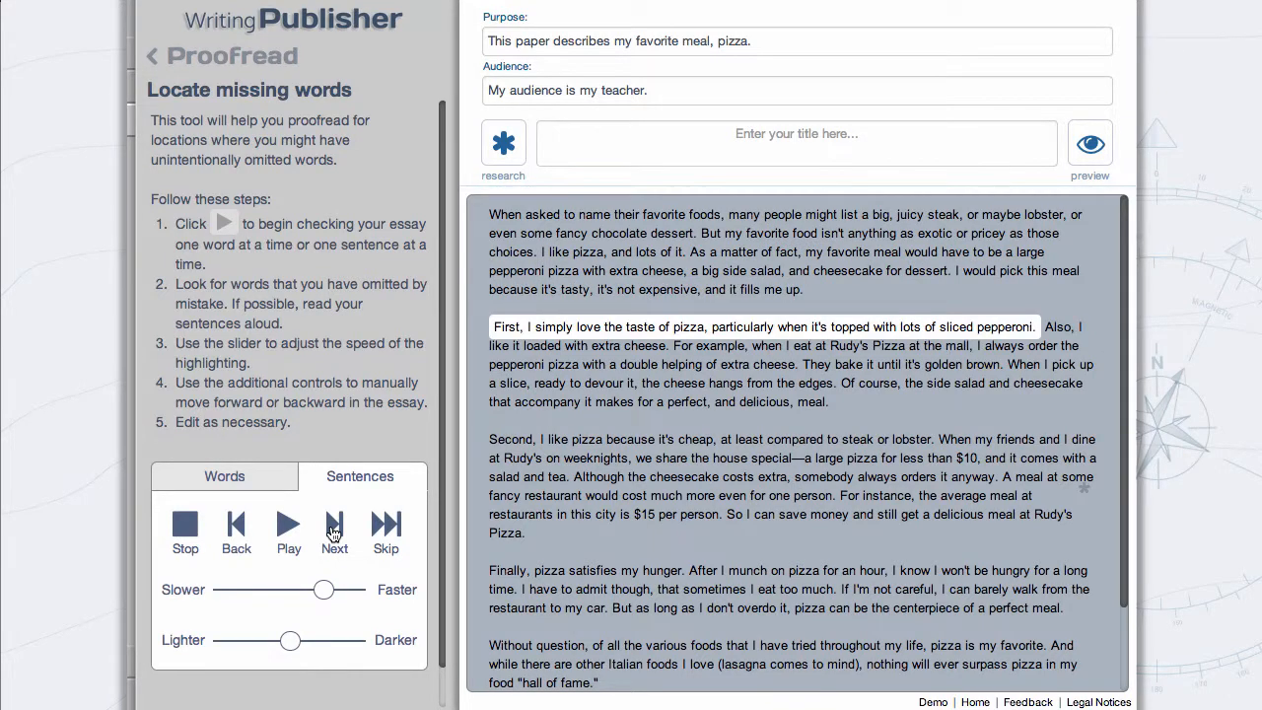
left_click(334, 526)
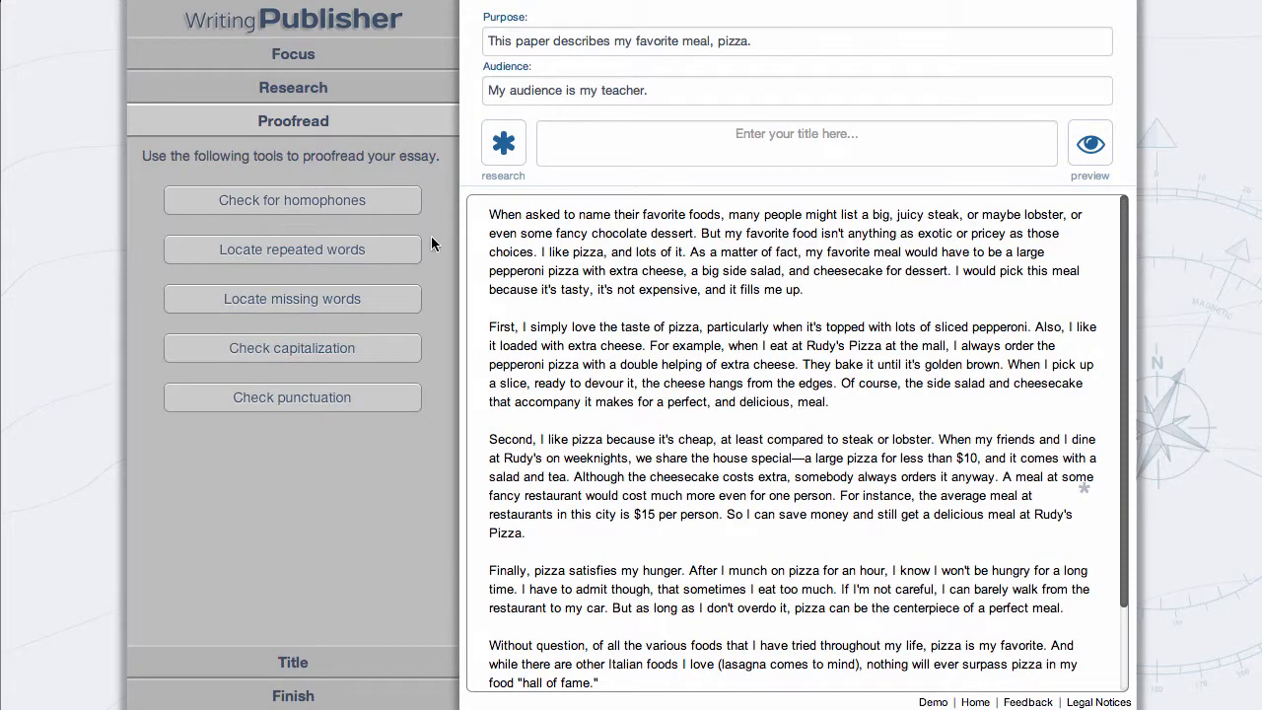
Review sentence 2's nouns against the special terms capitalization rule, then close the review.
left_click(292, 347)
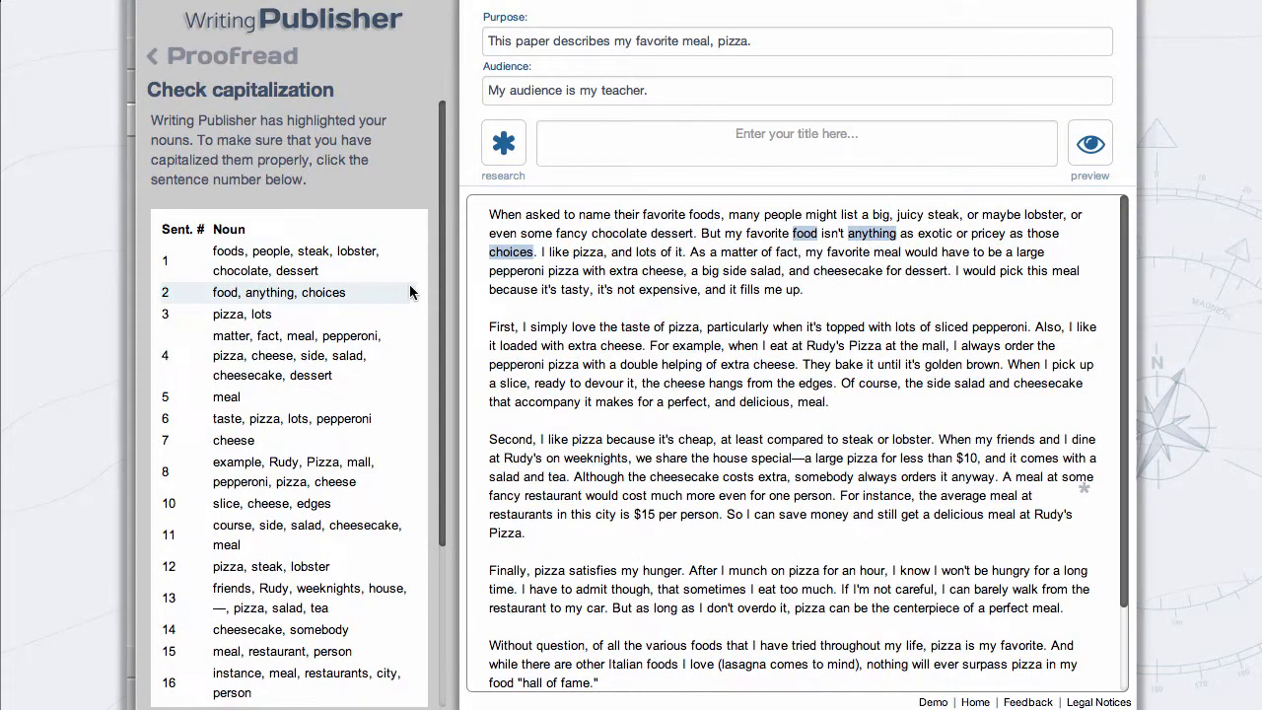
left_click(279, 292)
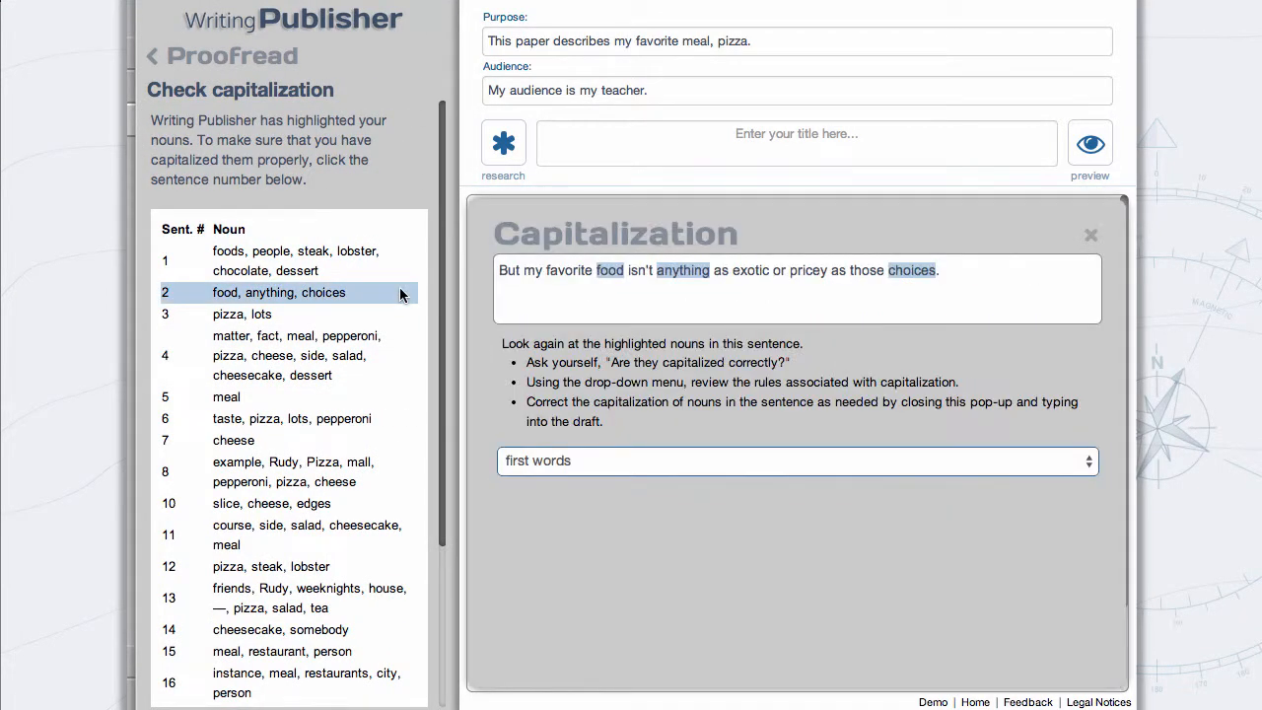
left_click(797, 460)
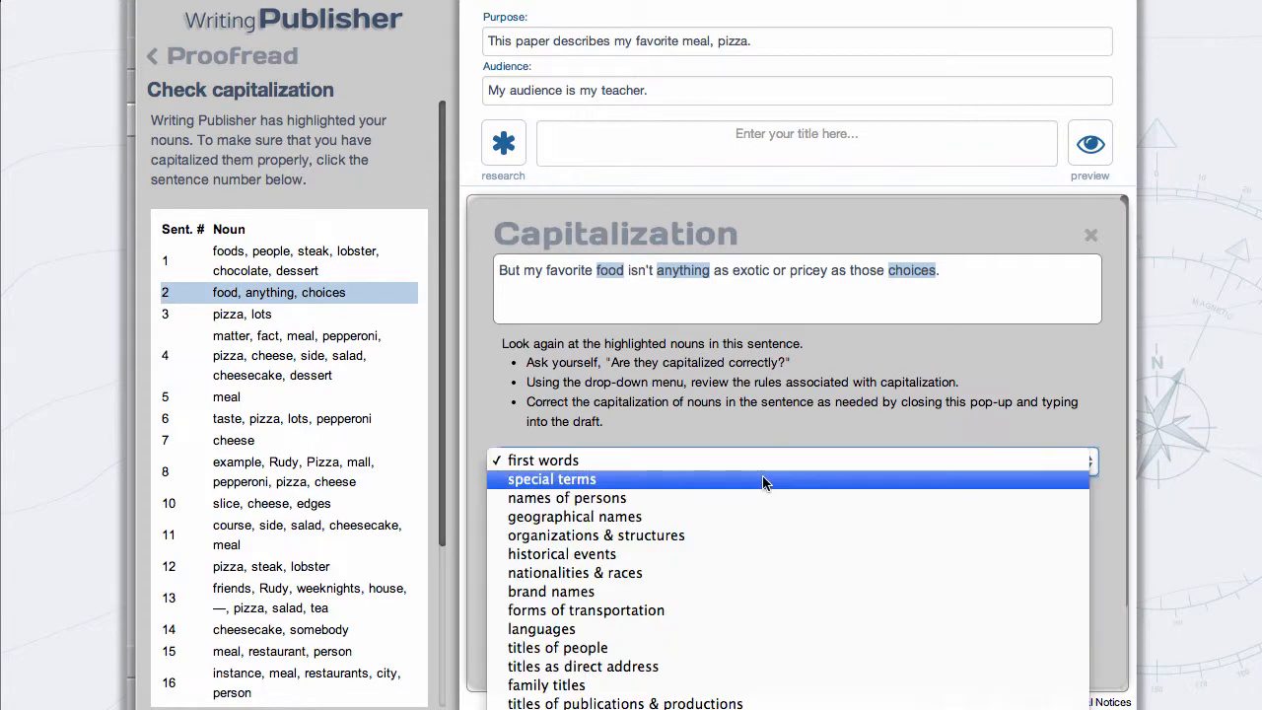
left_click(551, 479)
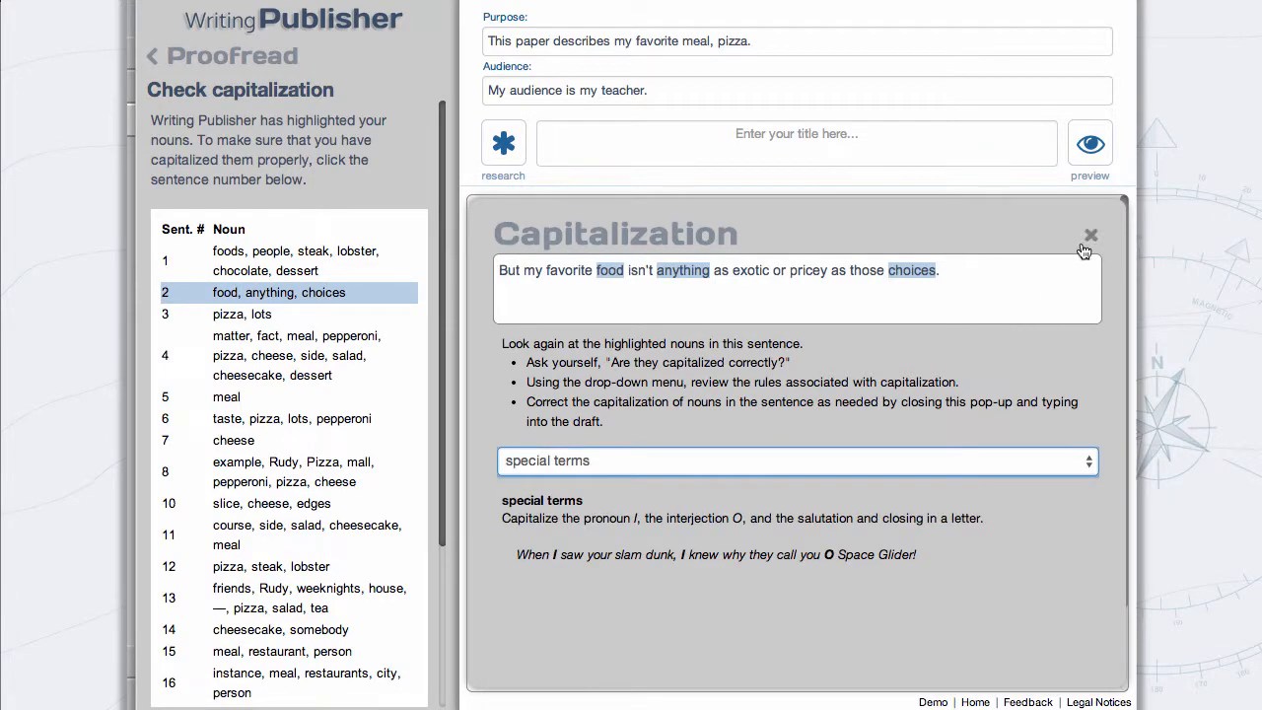
left_click(1091, 235)
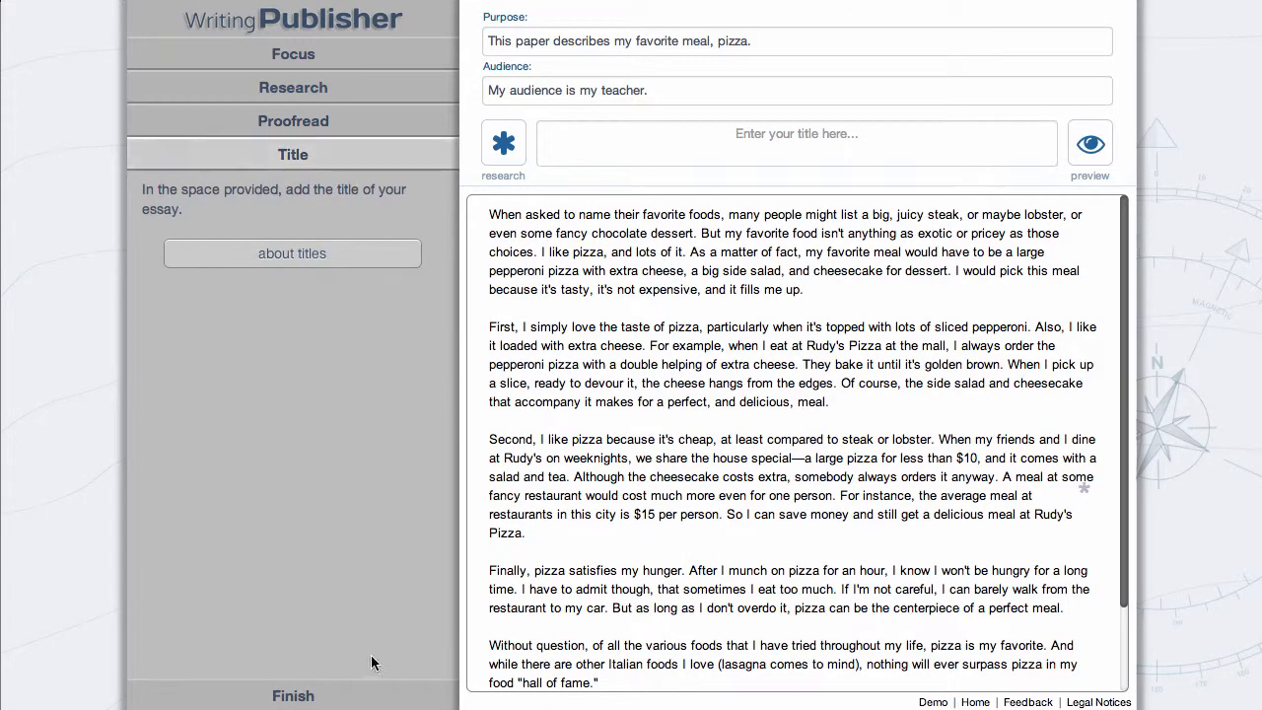
Title the essay "Rudy's Pizza: The Centerpiece of a Perfect Meal" and review title advice.
type("Rudy's Pizza: The Centerpiece of a Perfect Meal")
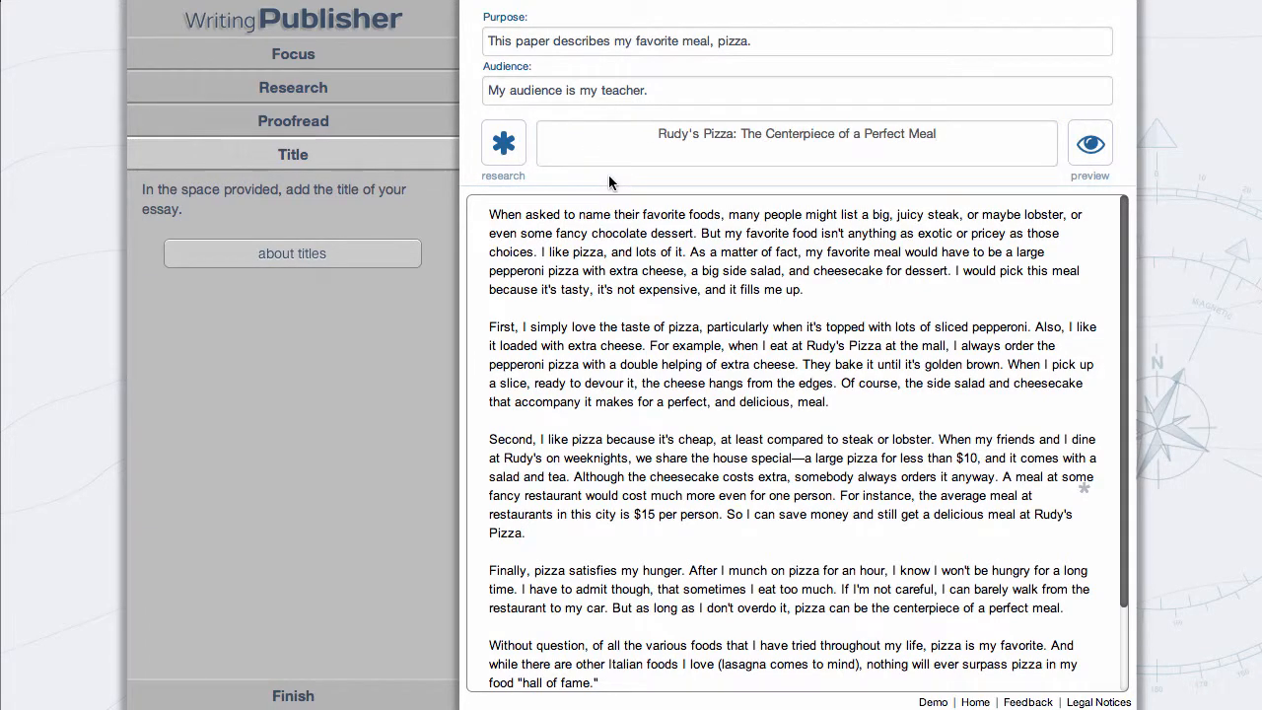
left_click(292, 254)
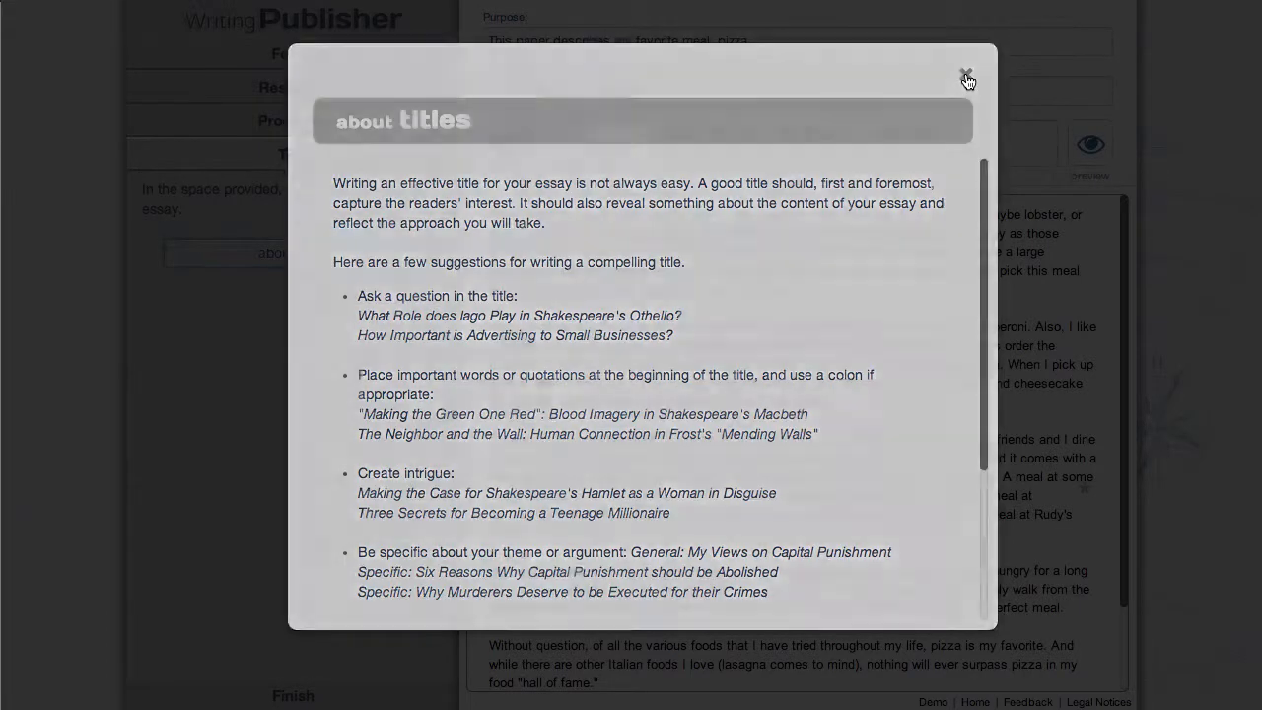
left_click(967, 76)
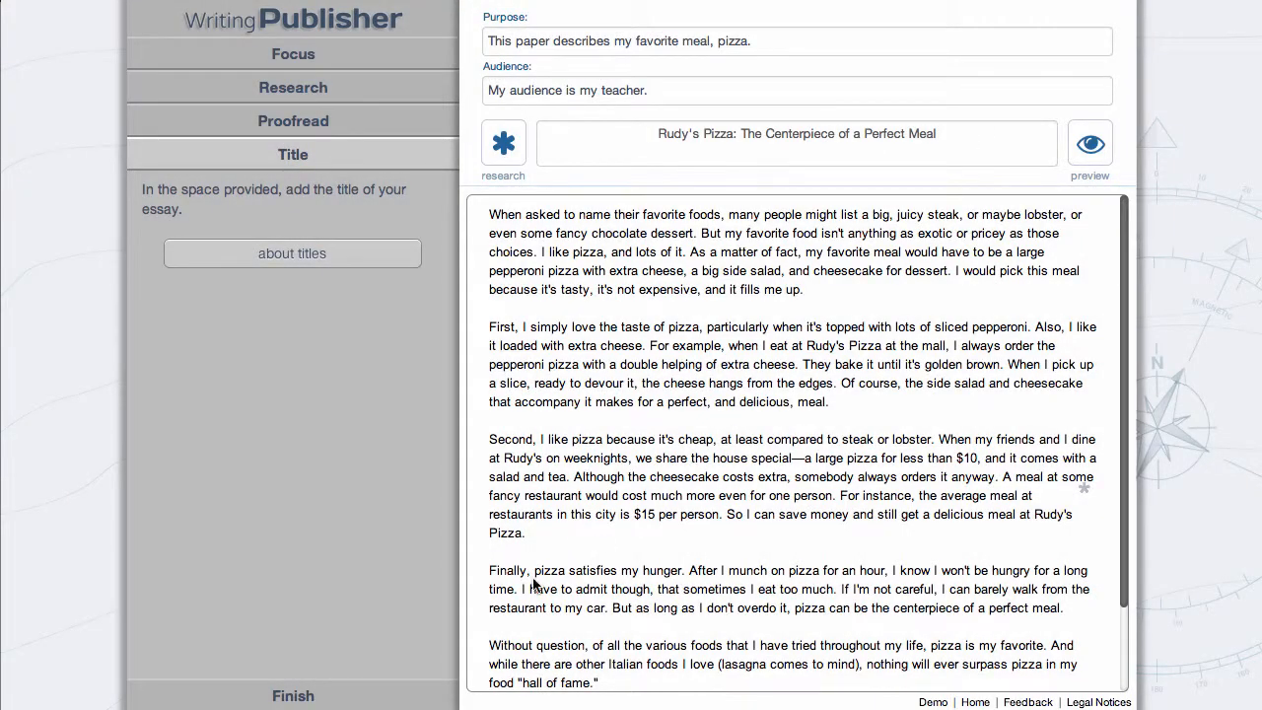
Open Finish and show the Publish steps for Word export and citation review.
left_click(293, 695)
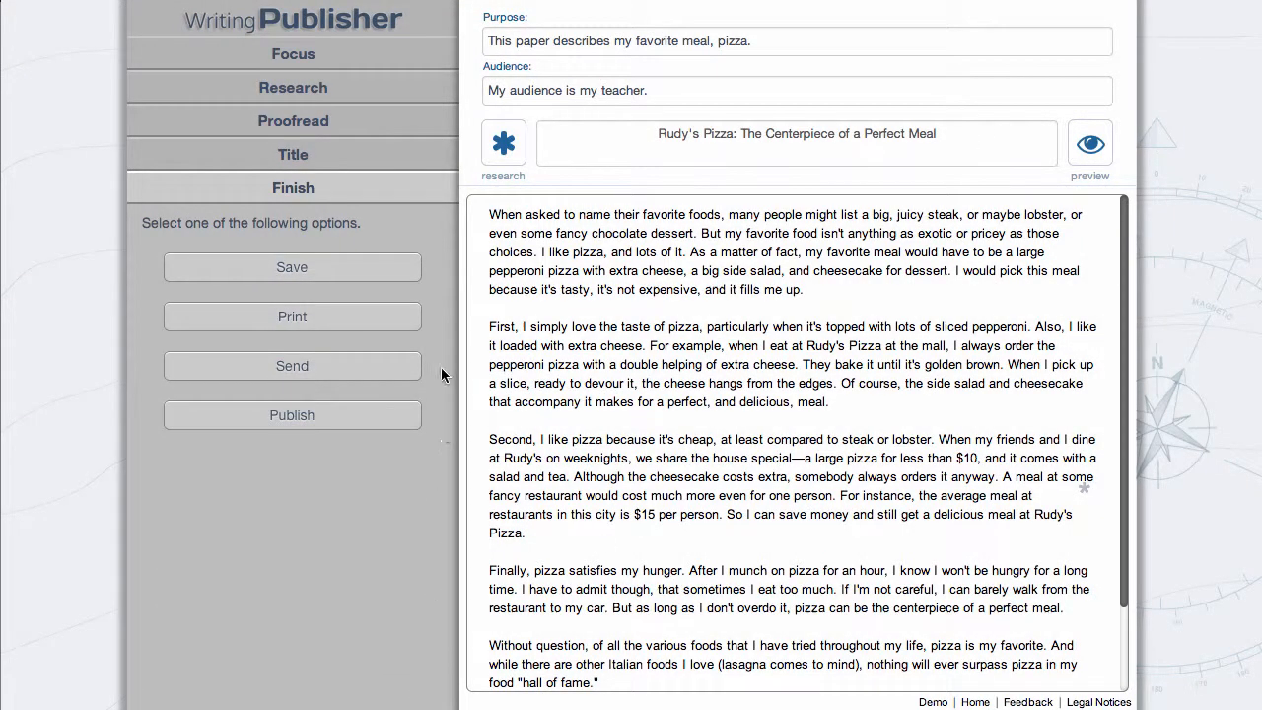
mouse_move(291, 366)
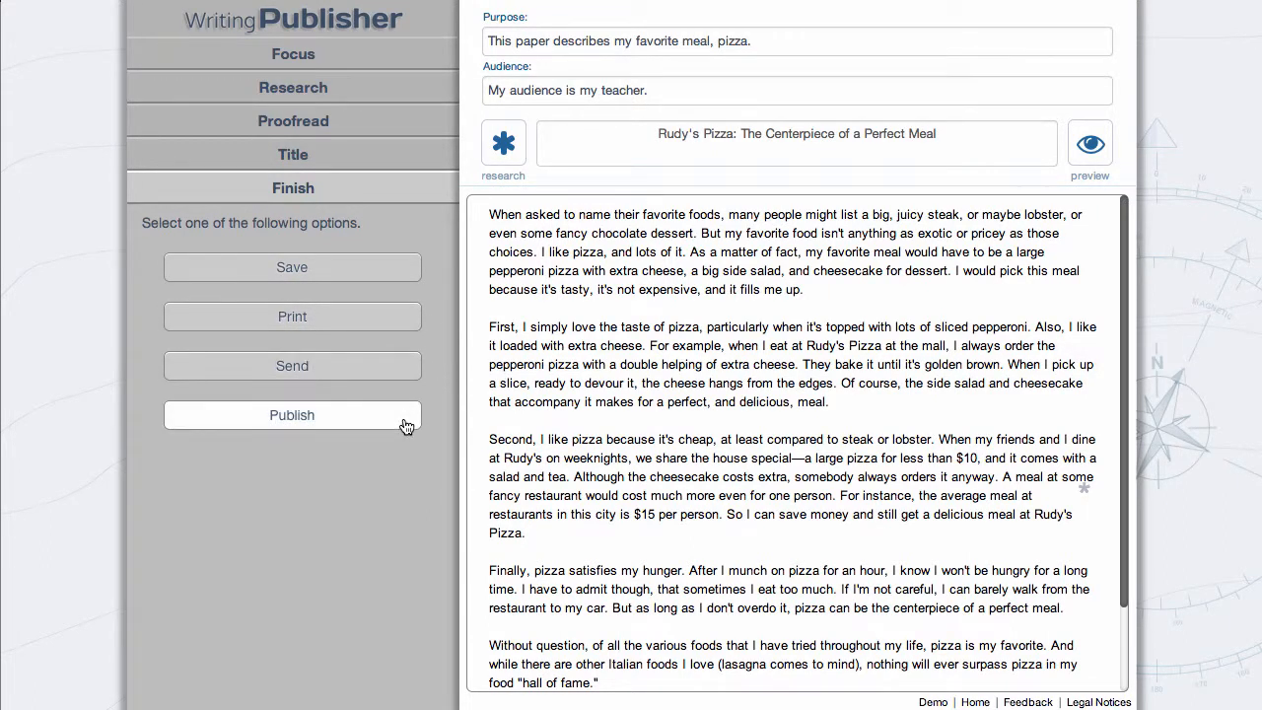
left_click(292, 414)
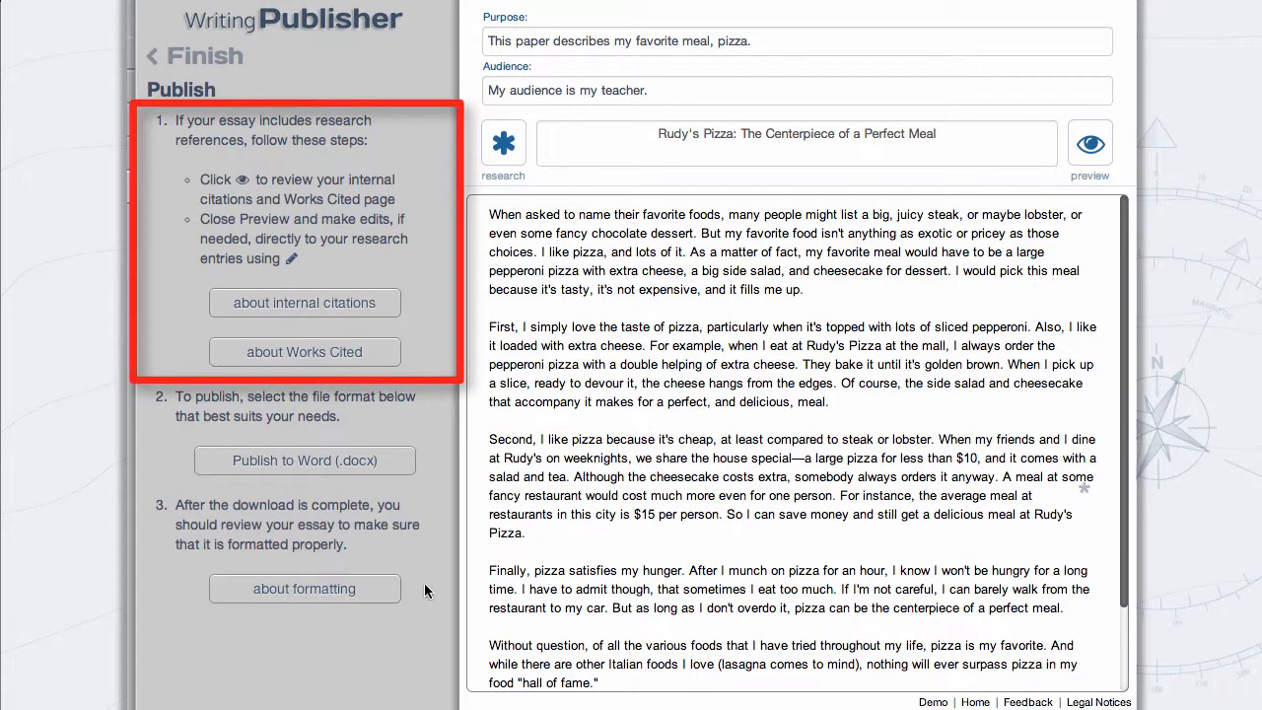
mouse_move(429, 643)
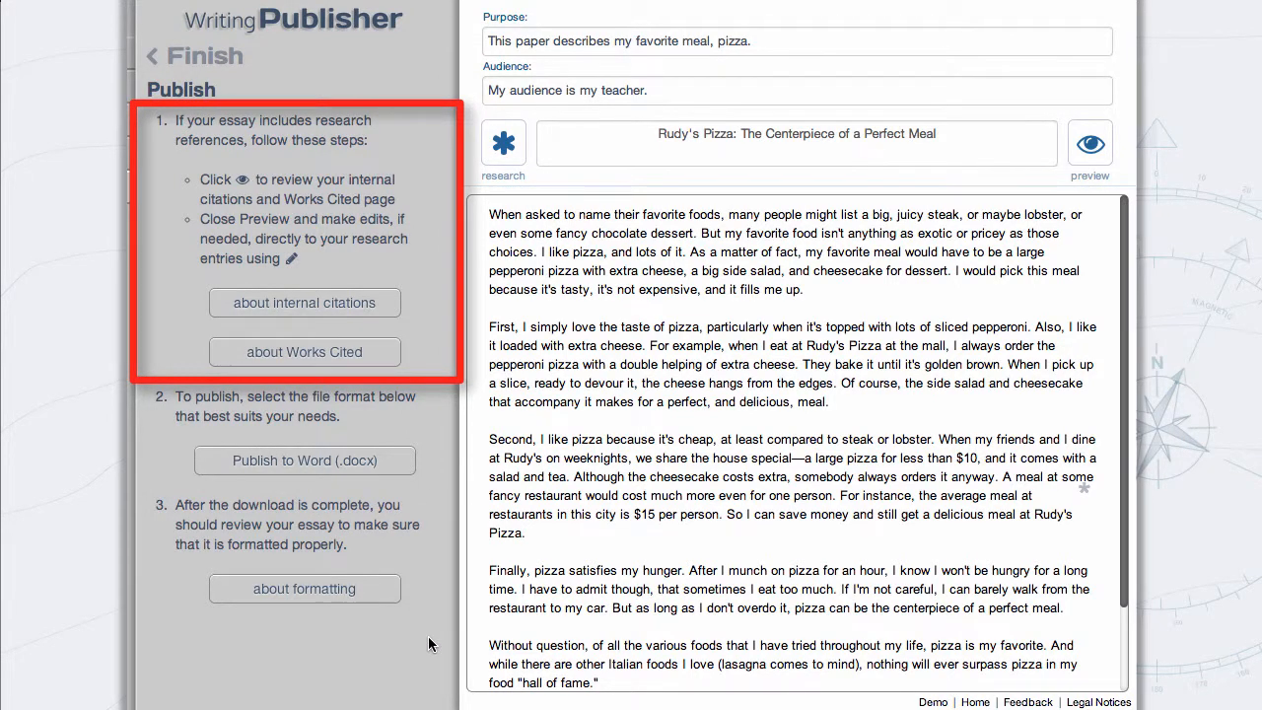